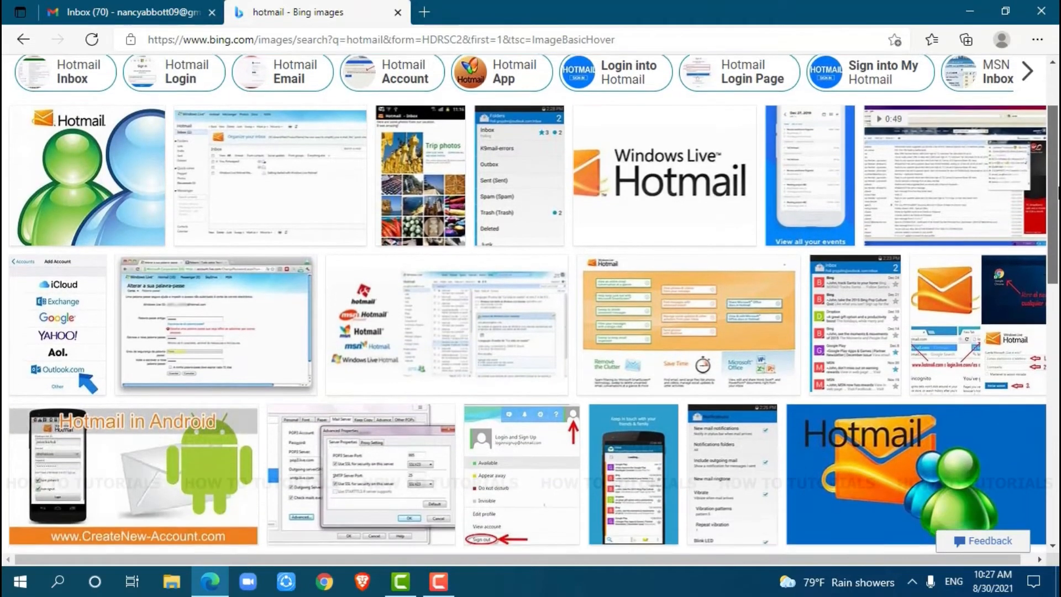
Return to Microsoft Edge and load hotmail.com in a new tab
{"action": "scroll", "scroll_direction": "down", "scroll_amount": 3}
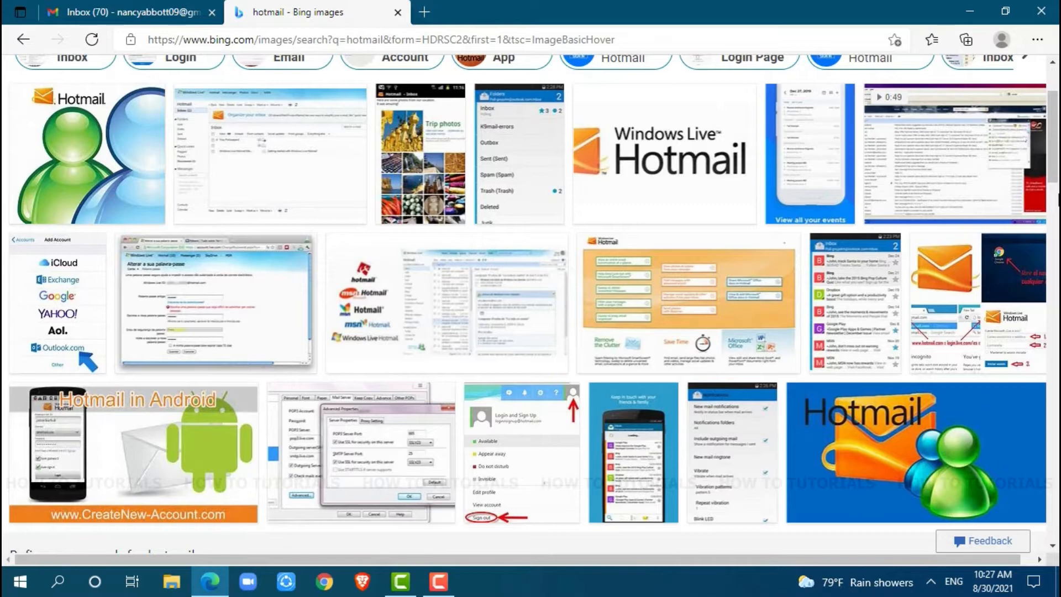
{"action": "scroll", "scroll_direction": "down", "scroll_amount": 3}
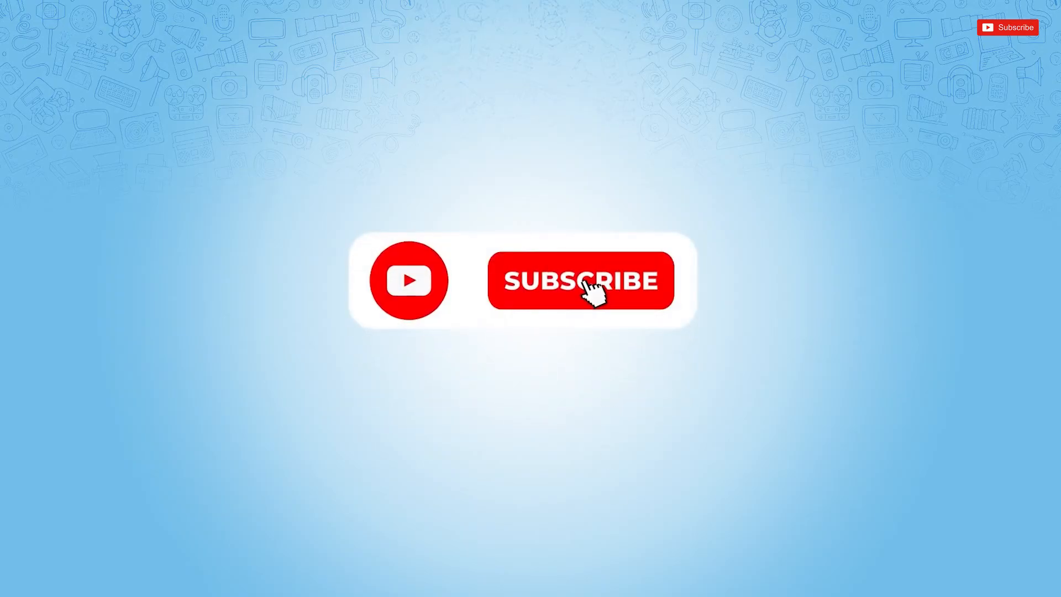
{"action": "left_click", "coordinate": [580, 280]}
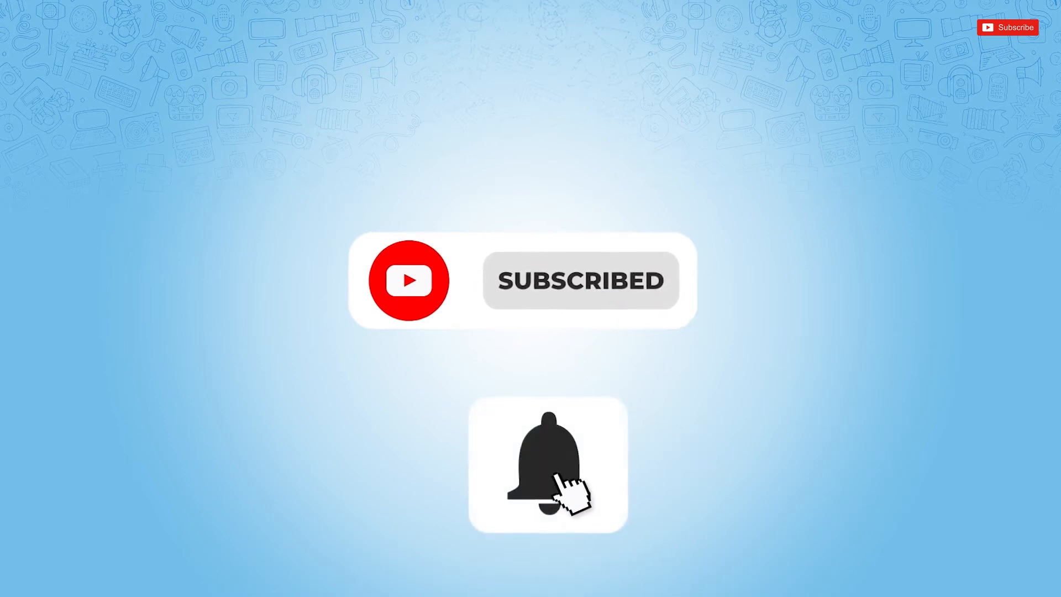
{"action": "left_click", "coordinate": [548, 463]}
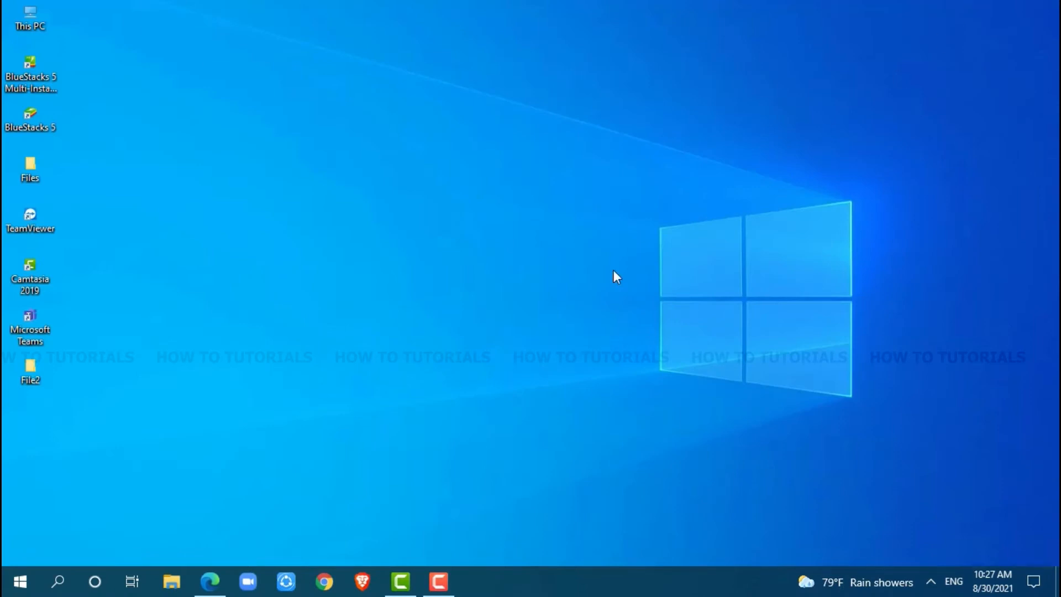
{"action": "mouse_move", "coordinate": [322, 441]}
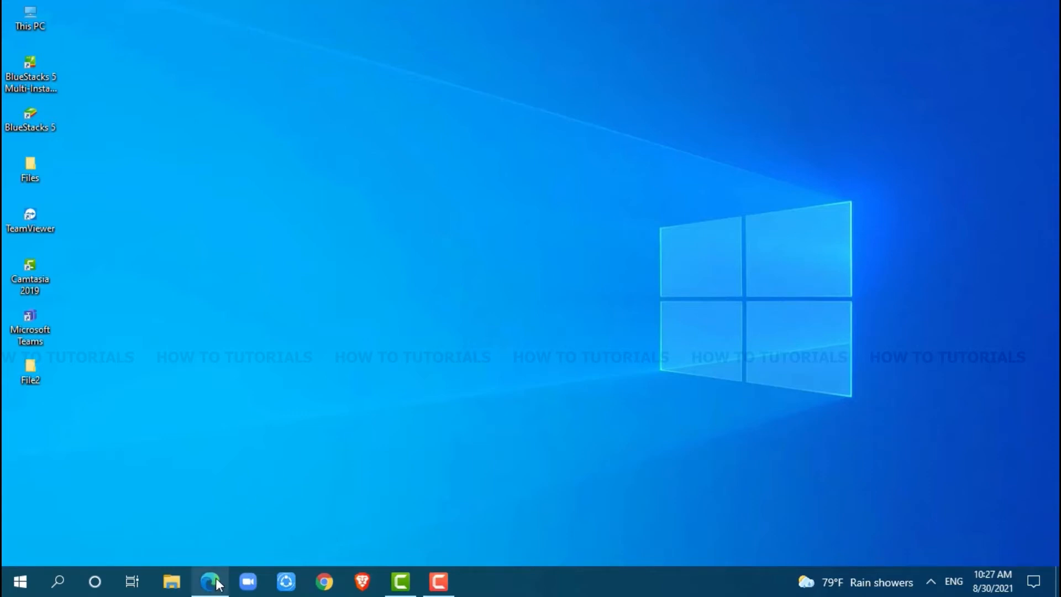
{"action": "left_click", "coordinate": [210, 581]}
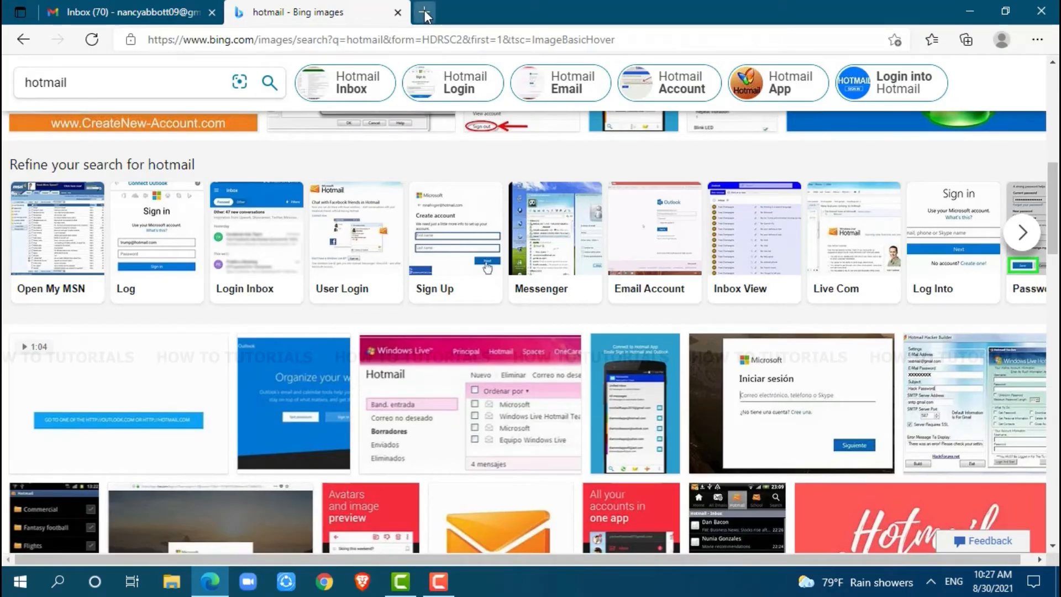
{"action": "left_click", "coordinate": [424, 11]}
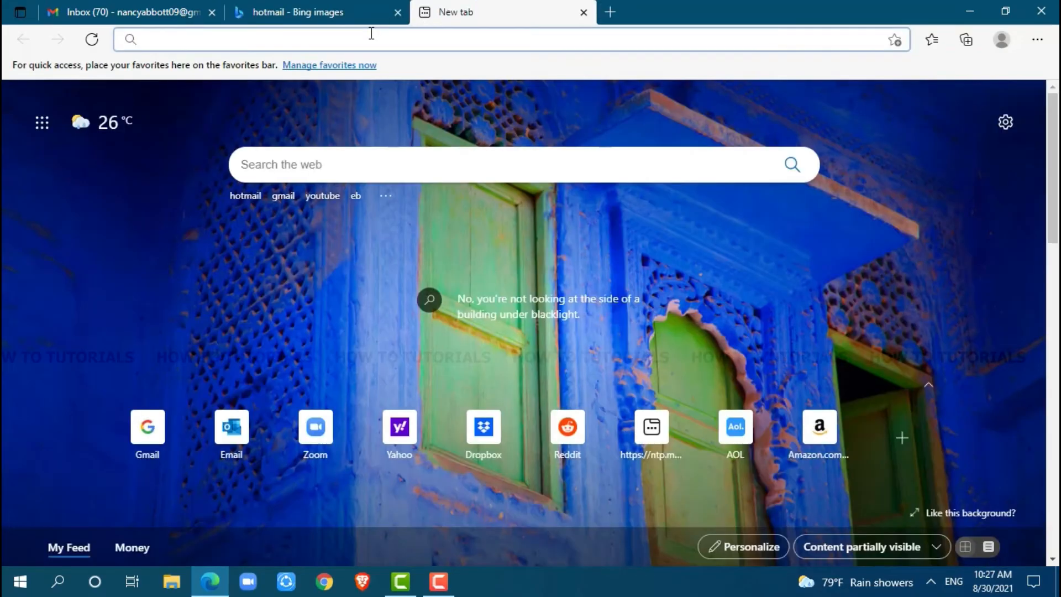
{"action": "type", "text": "hotmail.com"}
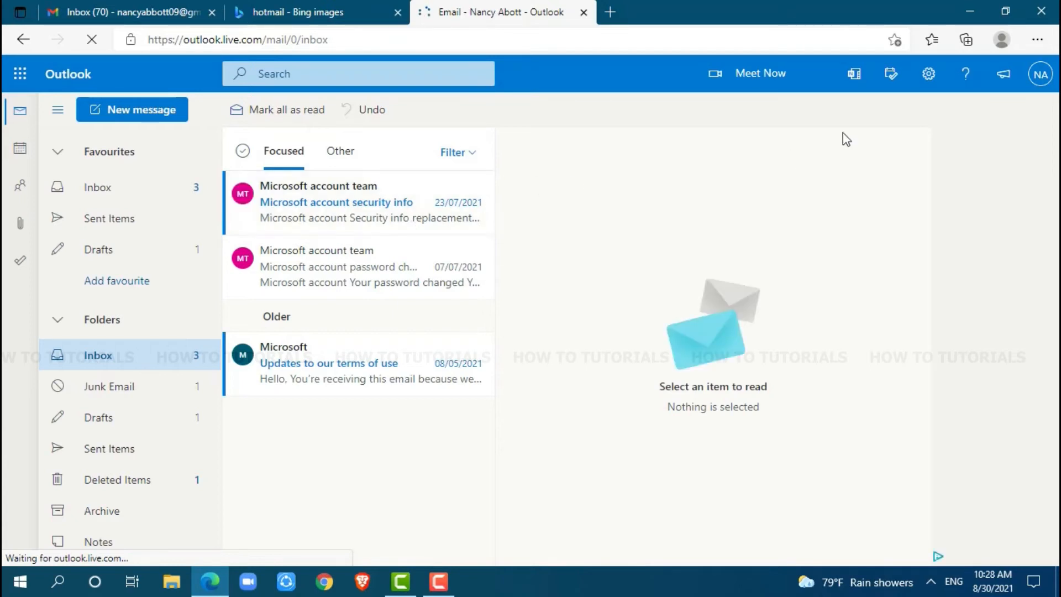
Open View all Outlook settings from the gear menu and select the General category
{"action": "left_click", "coordinate": [928, 74]}
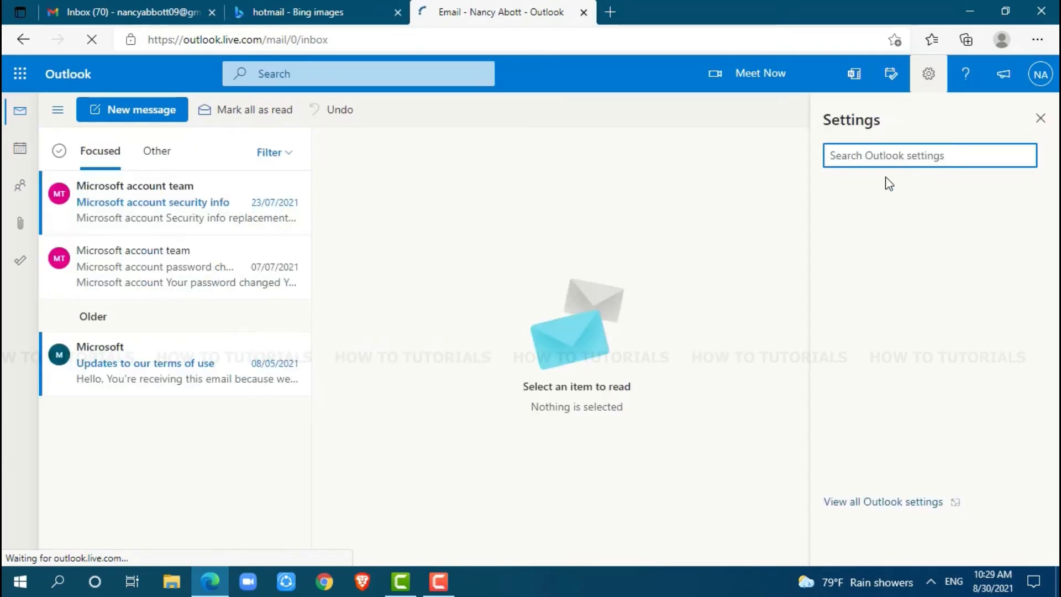
{"action": "mouse_move", "coordinate": [822, 310]}
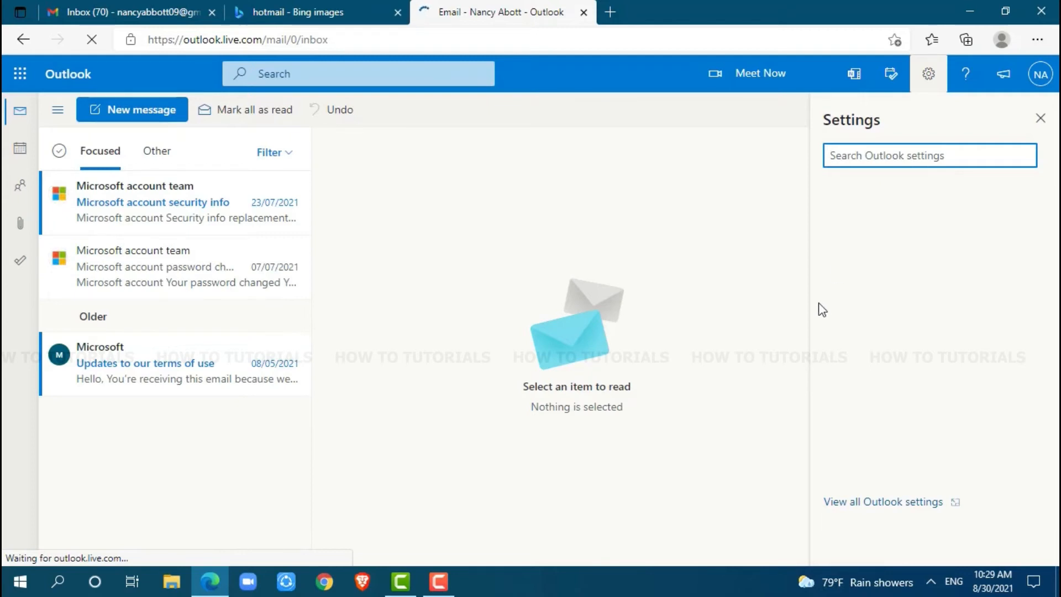
{"action": "left_click", "coordinate": [883, 501]}
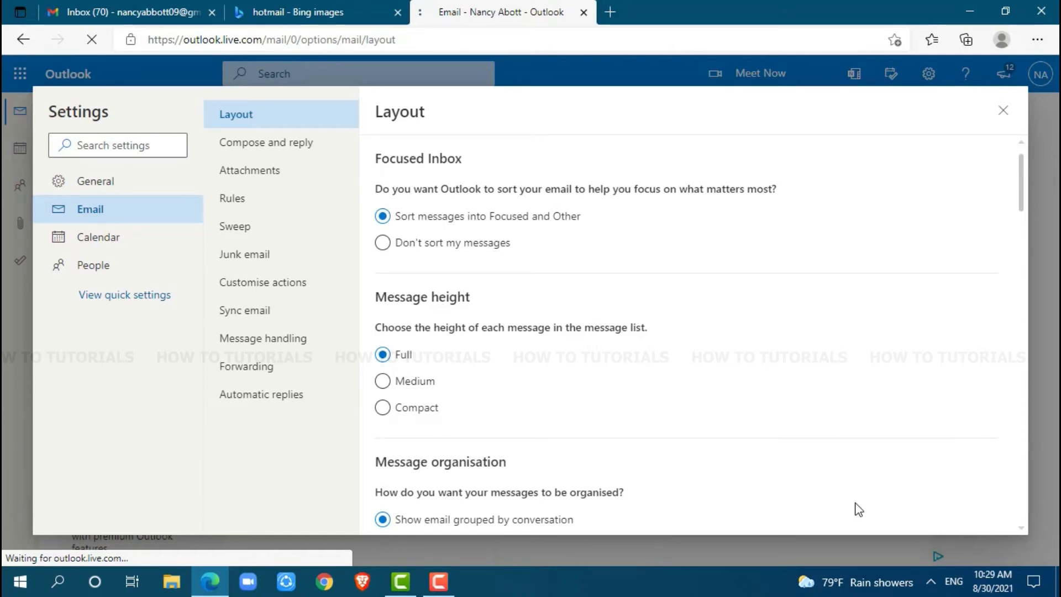
{"action": "left_click", "coordinate": [96, 181]}
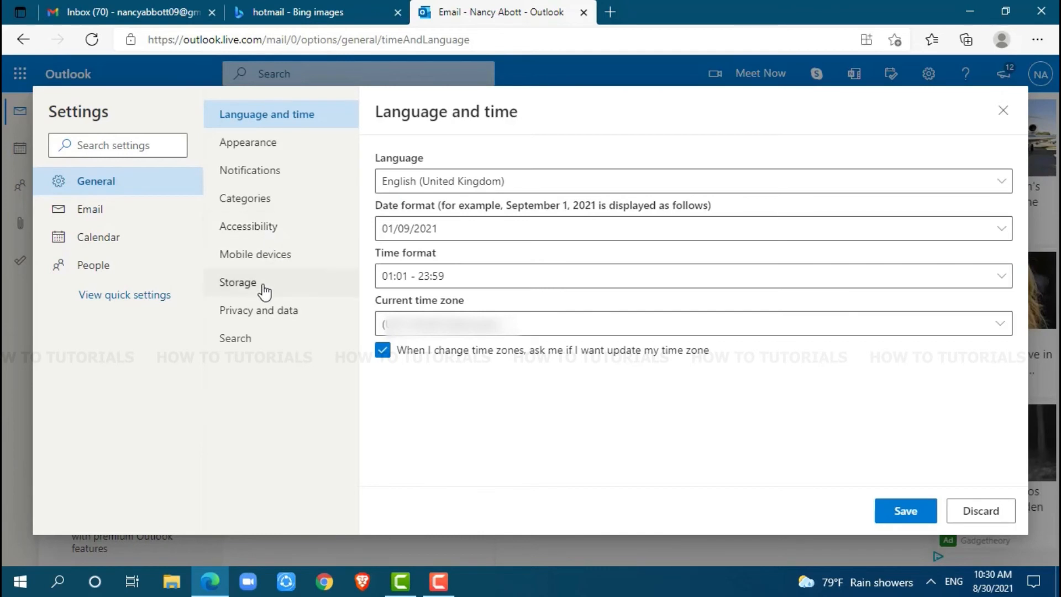
{"action": "mouse_move", "coordinate": [283, 314]}
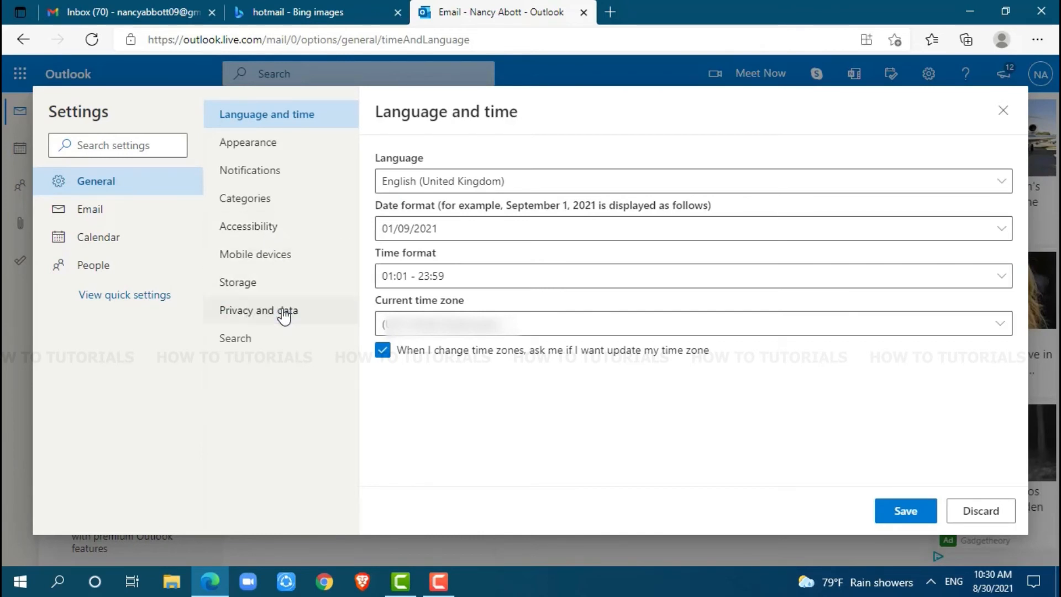
Under Privacy and data, delete the search history and confirm with Continue
{"action": "left_click", "coordinate": [259, 310]}
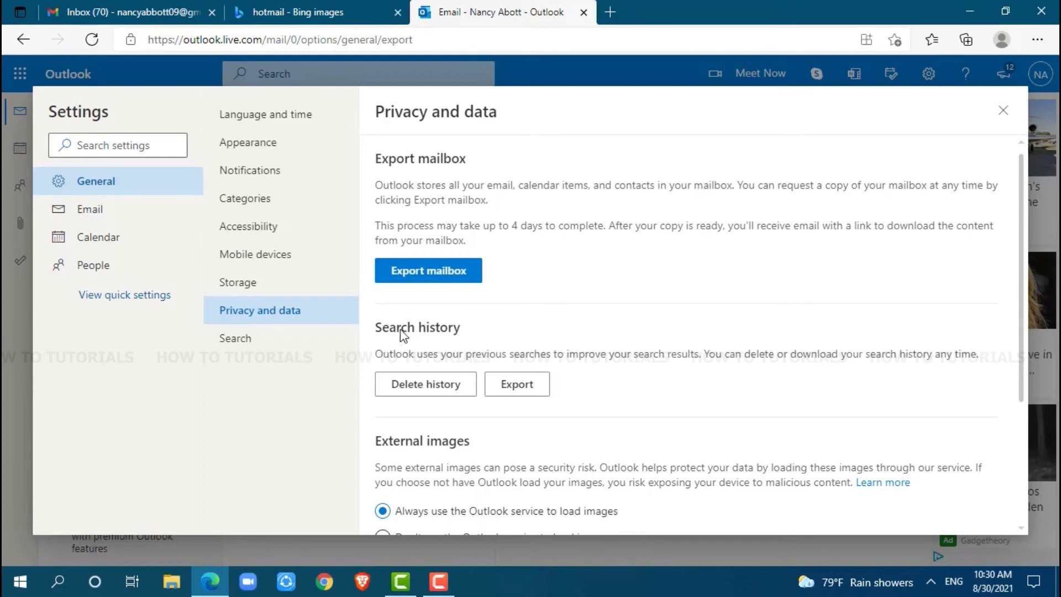
{"action": "mouse_move", "coordinate": [431, 374]}
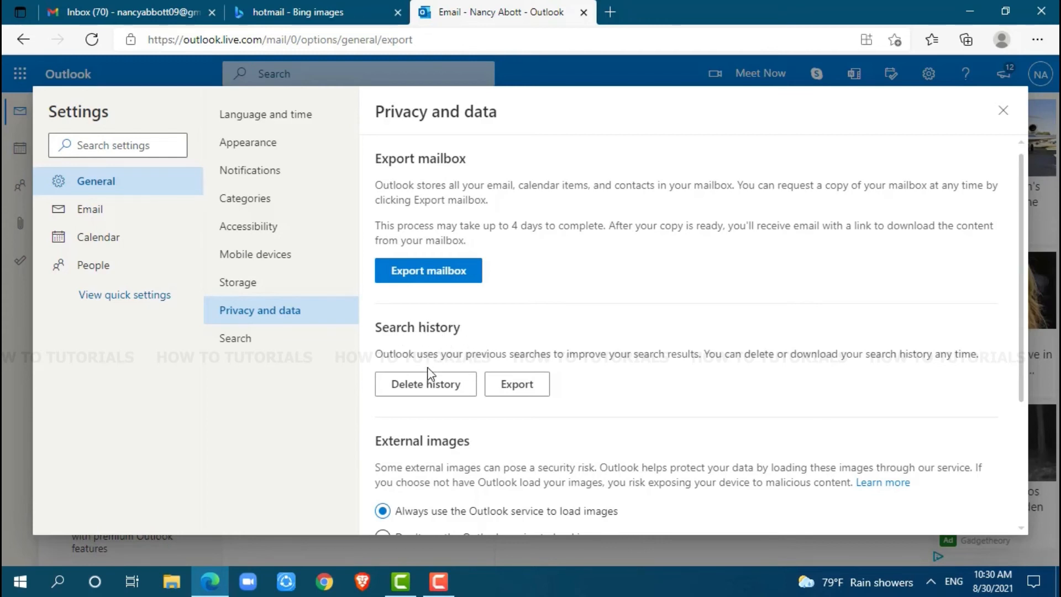
{"action": "mouse_move", "coordinate": [440, 371]}
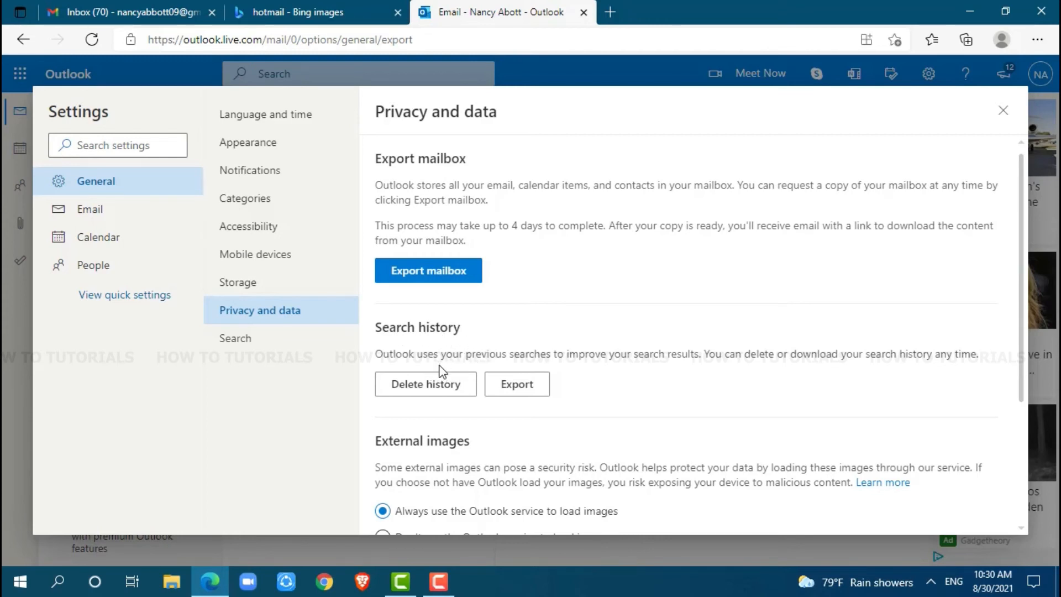
{"action": "mouse_move", "coordinate": [458, 358]}
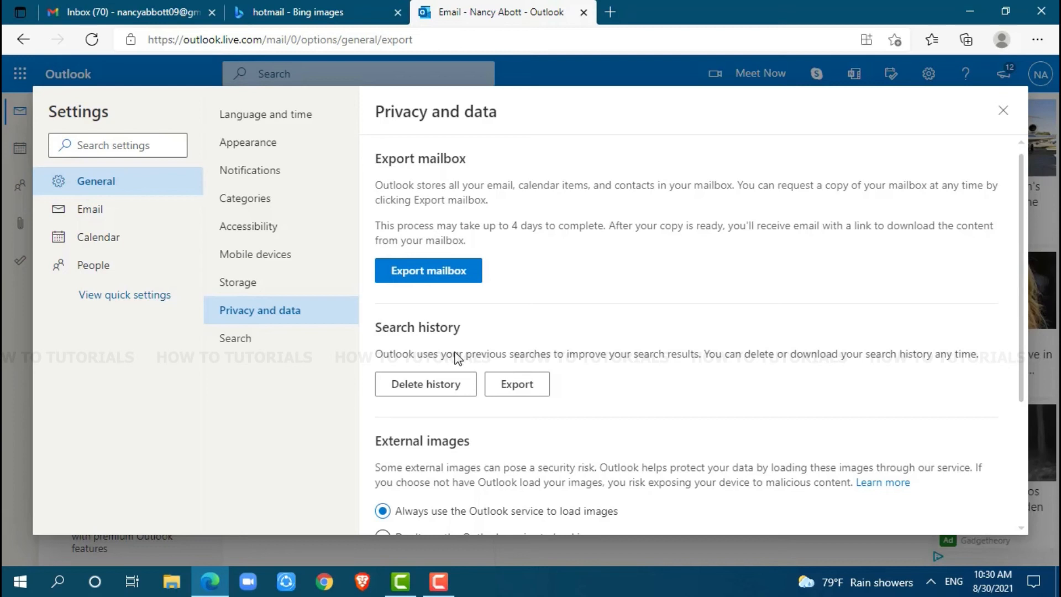
{"action": "mouse_move", "coordinate": [426, 383]}
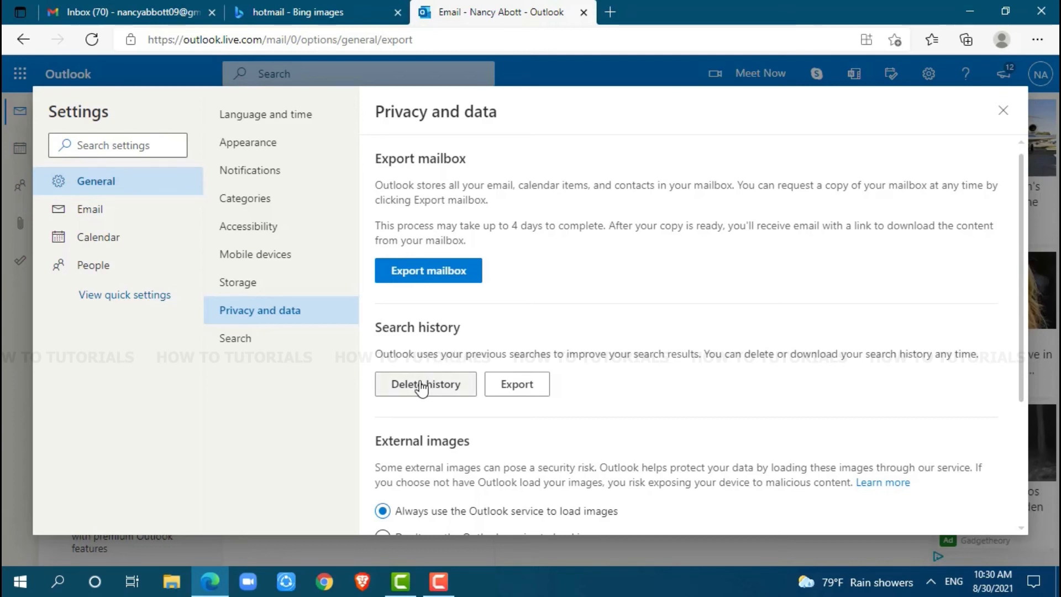
{"action": "left_click", "coordinate": [425, 383]}
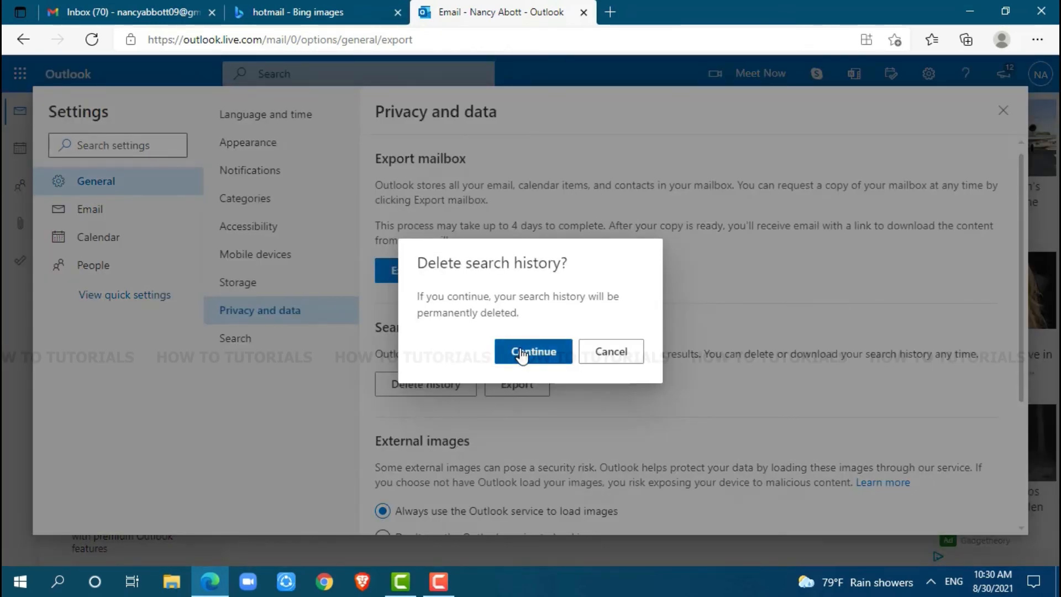
{"action": "left_click", "coordinate": [533, 352]}
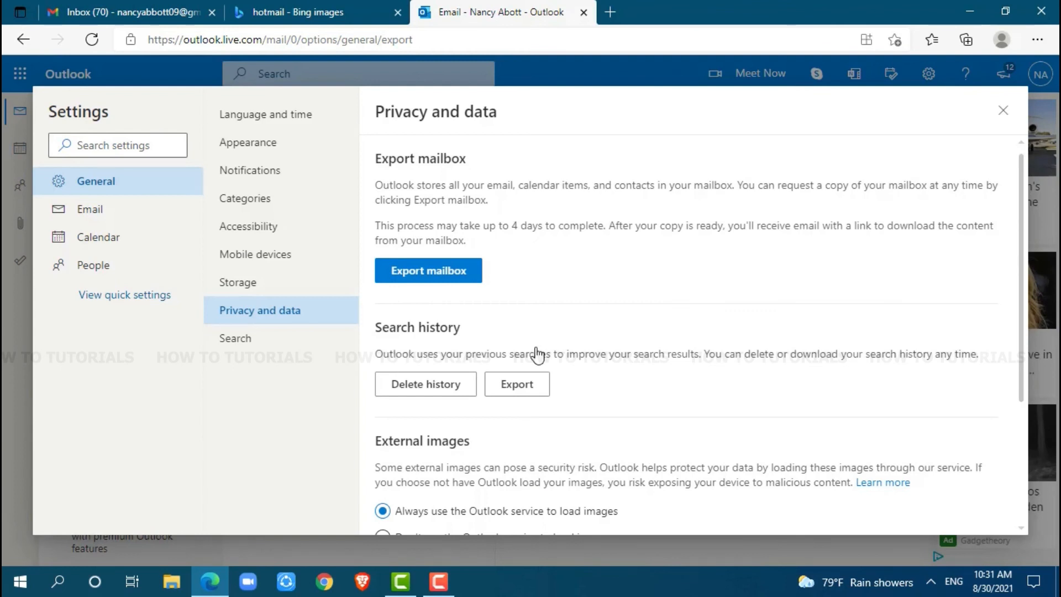